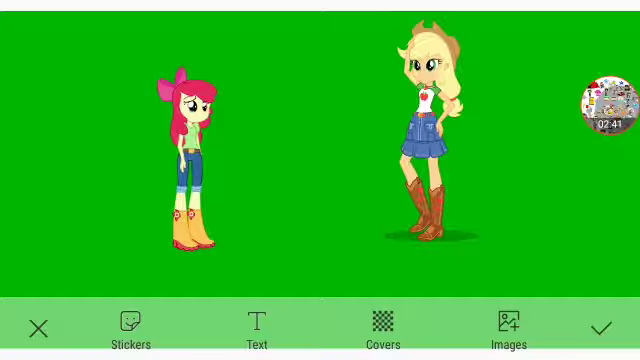
Slide the Apple Bloom sticker rightward against Applejack so the two overlap in a hug pose
drag(180, 160, 340, 164)
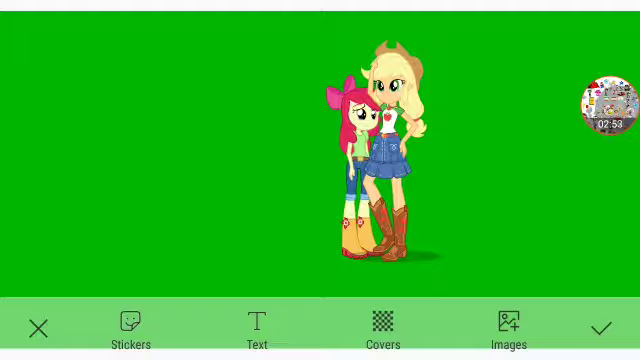
click(606, 100)
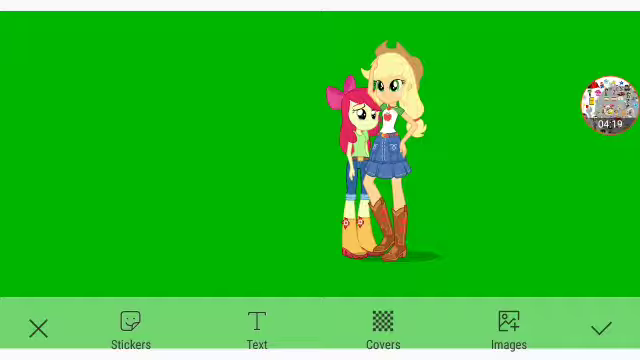
click(606, 104)
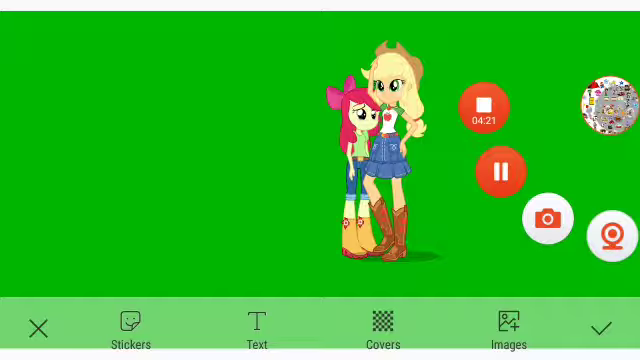